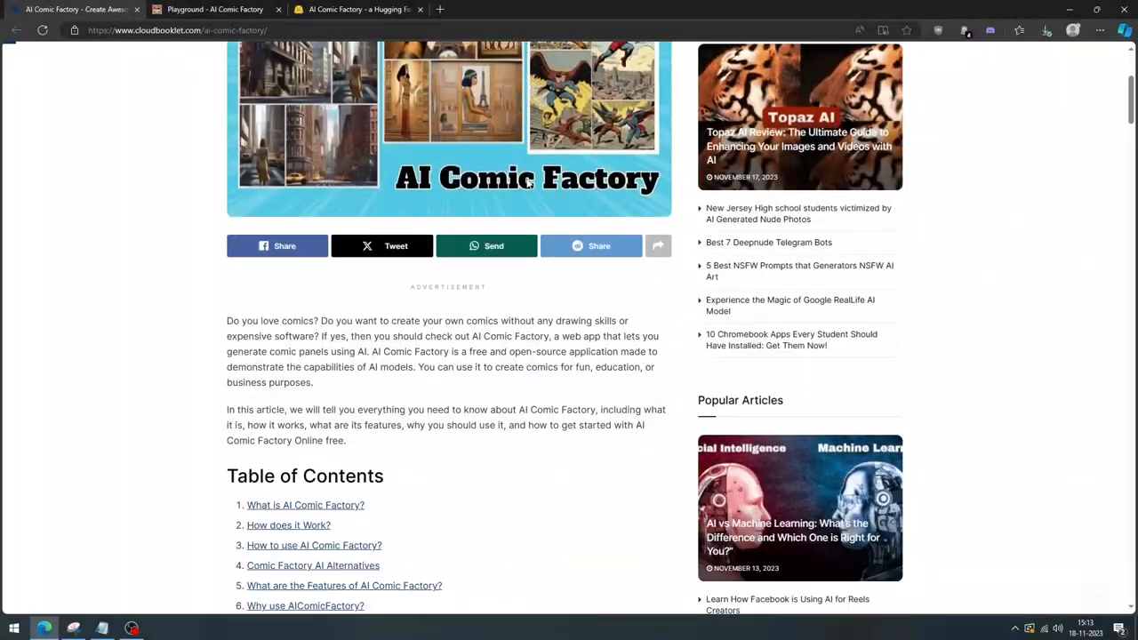
# Scroll the Cloudbooklet article down to its Conclusion, then switch to the AI Comic Factory tab.
pyautogui.scroll(-3)
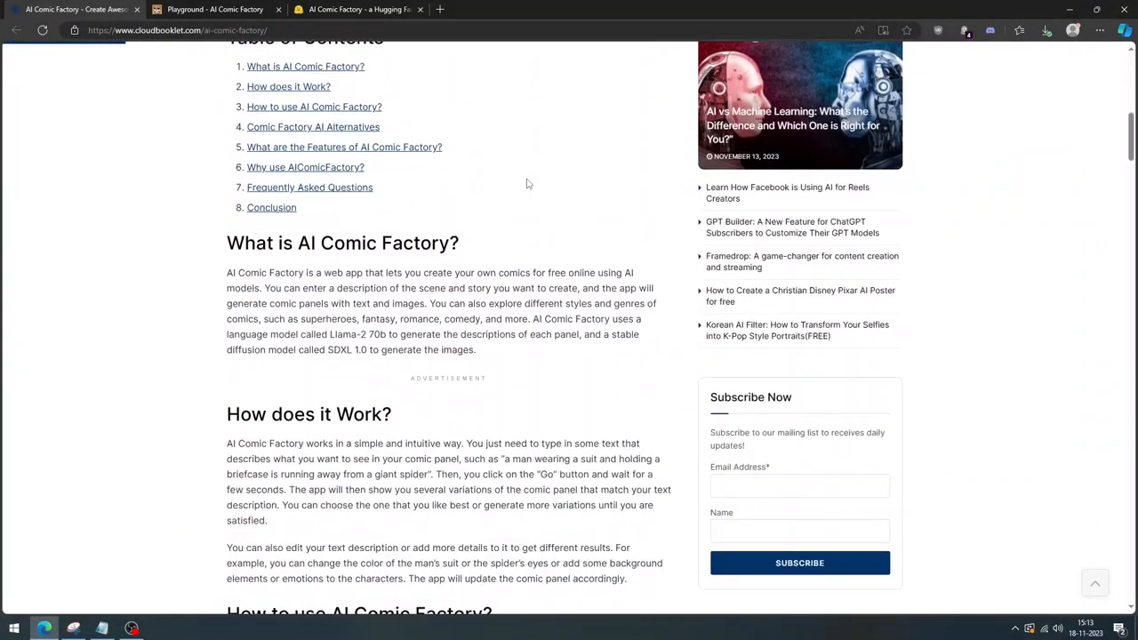
pyautogui.scroll(-3)
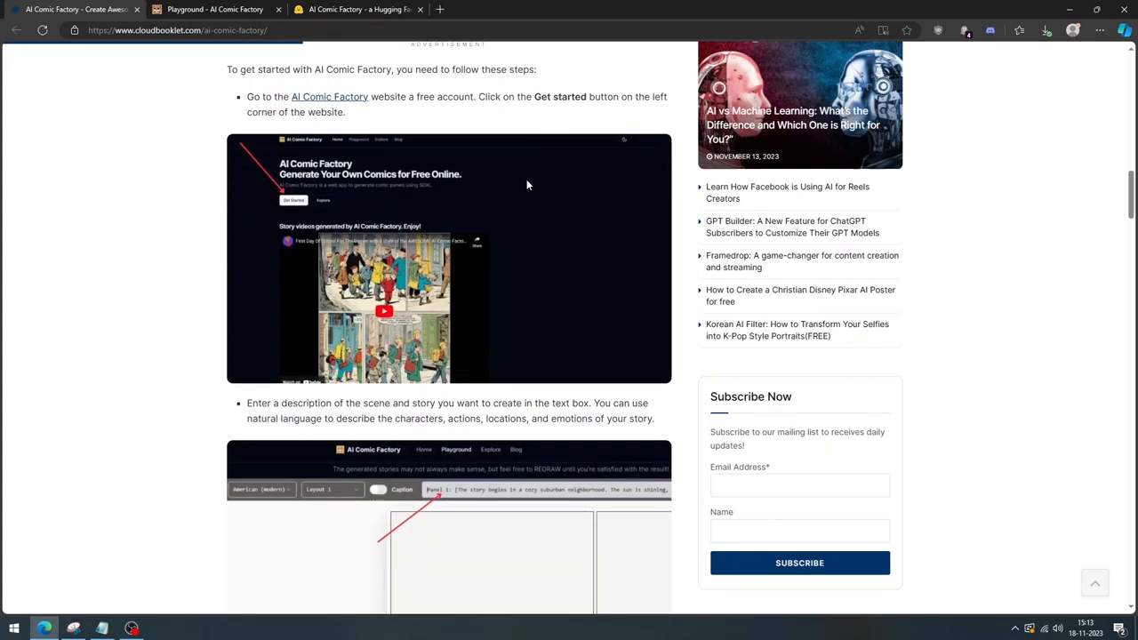
pyautogui.scroll(-3)
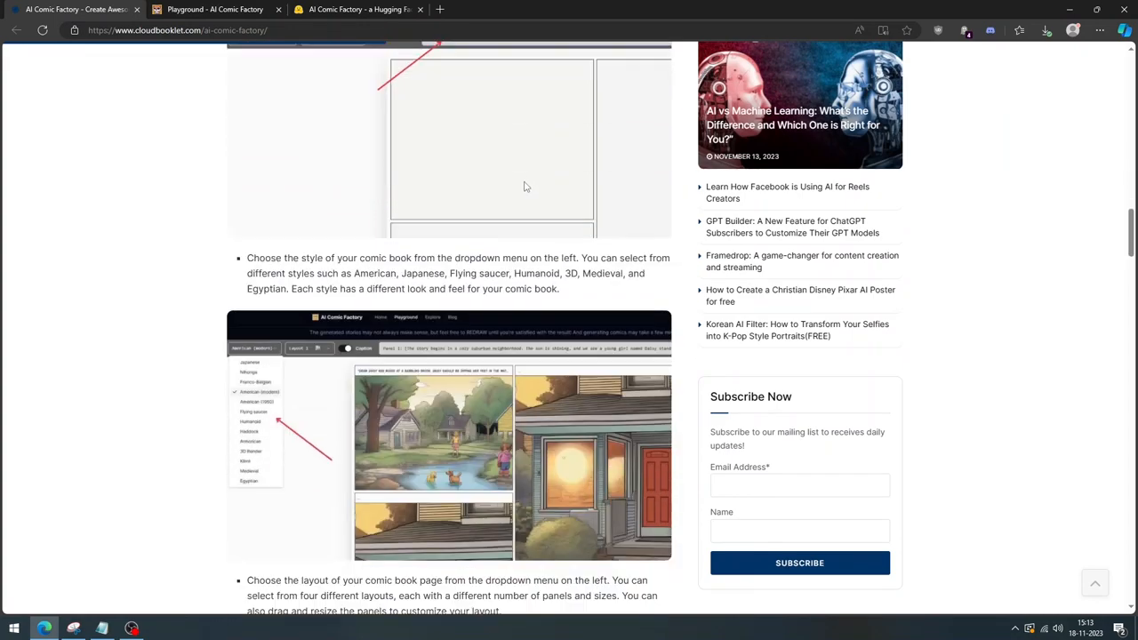
pyautogui.scroll(-3)
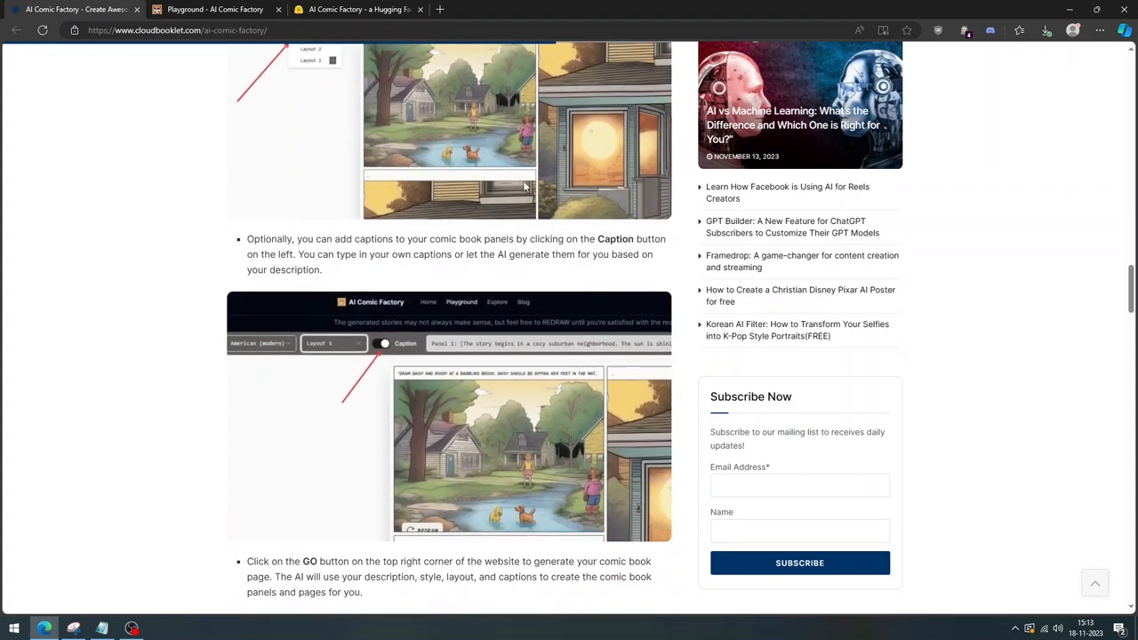
pyautogui.scroll(-3)
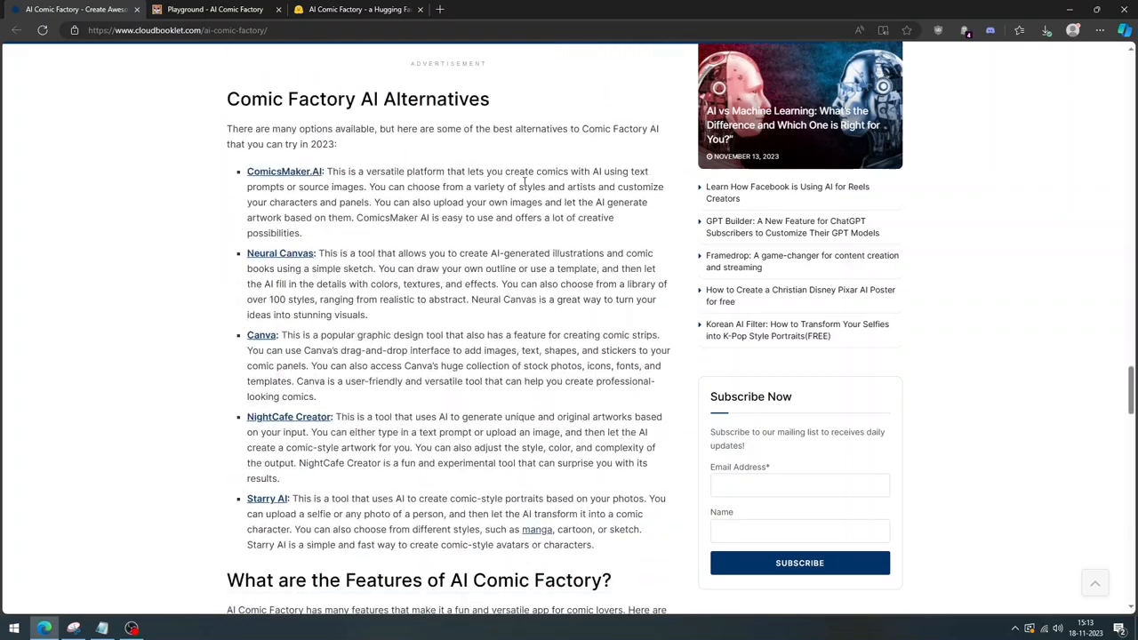
pyautogui.scroll(-3)
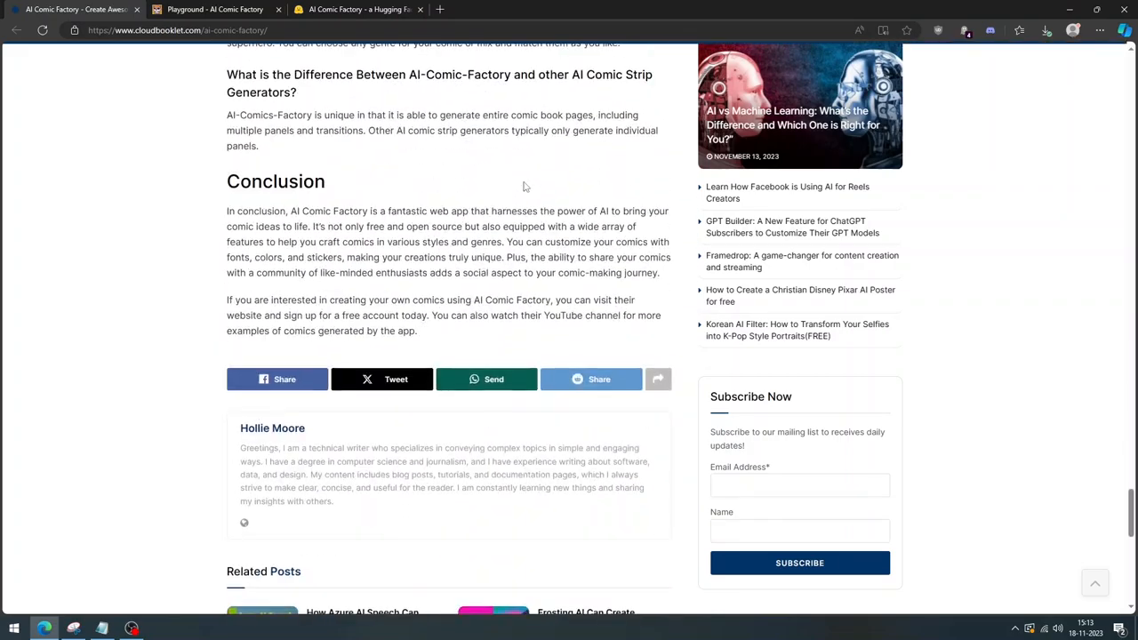
pyautogui.click(214, 9)
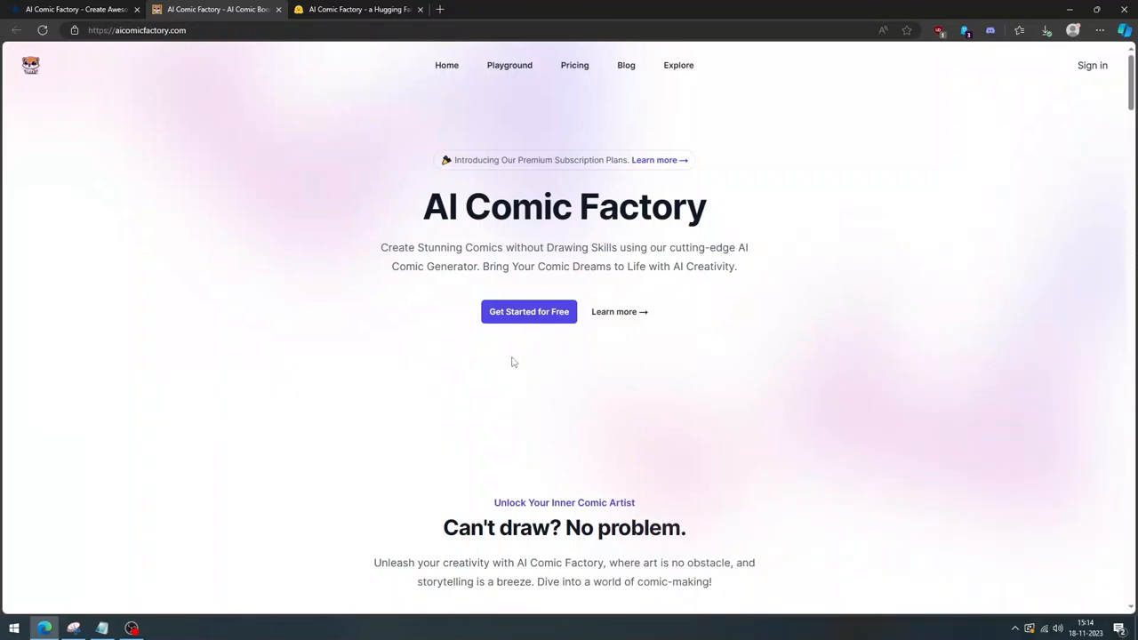
pyautogui.moveTo(529, 311)
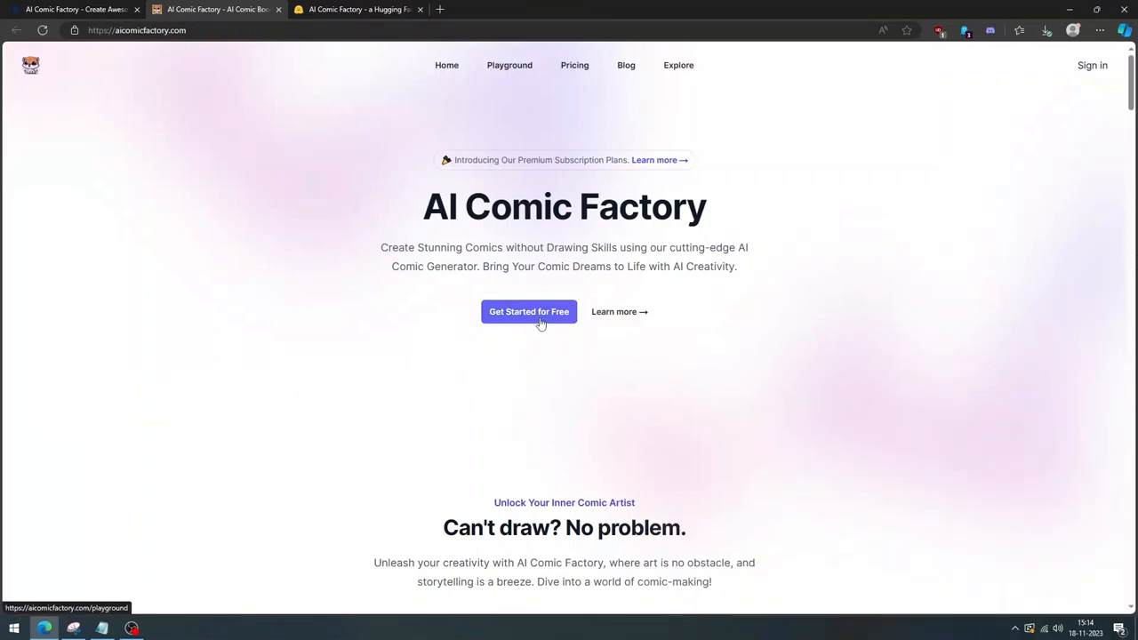
# Choose Get Started for Free to open the empty Playground comic page.
pyautogui.click(528, 312)
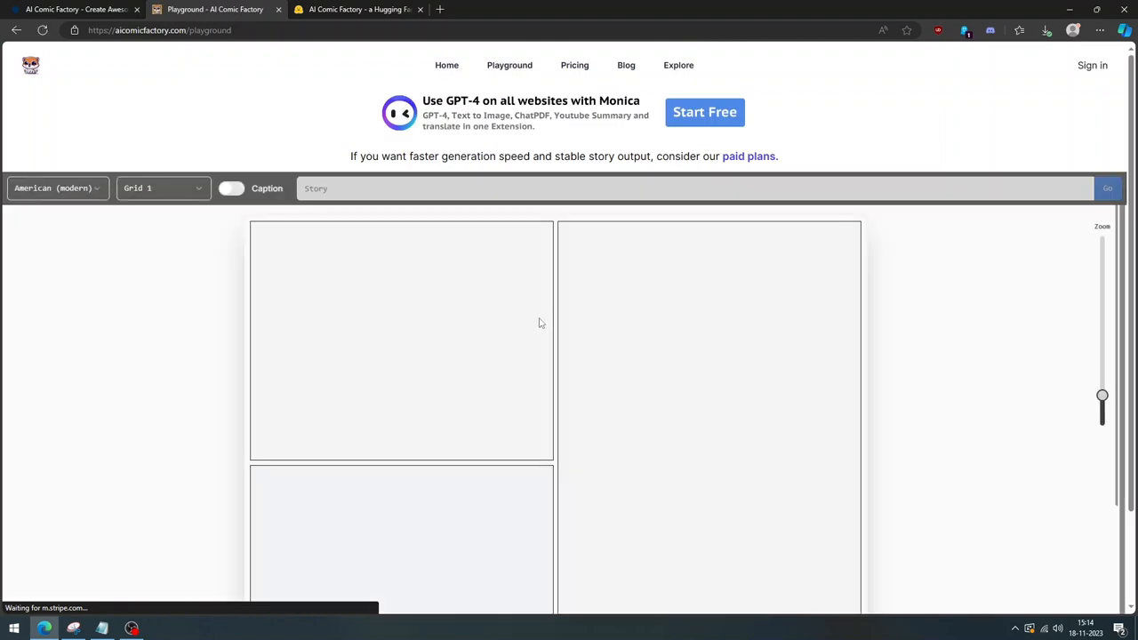
pyautogui.moveTo(131, 276)
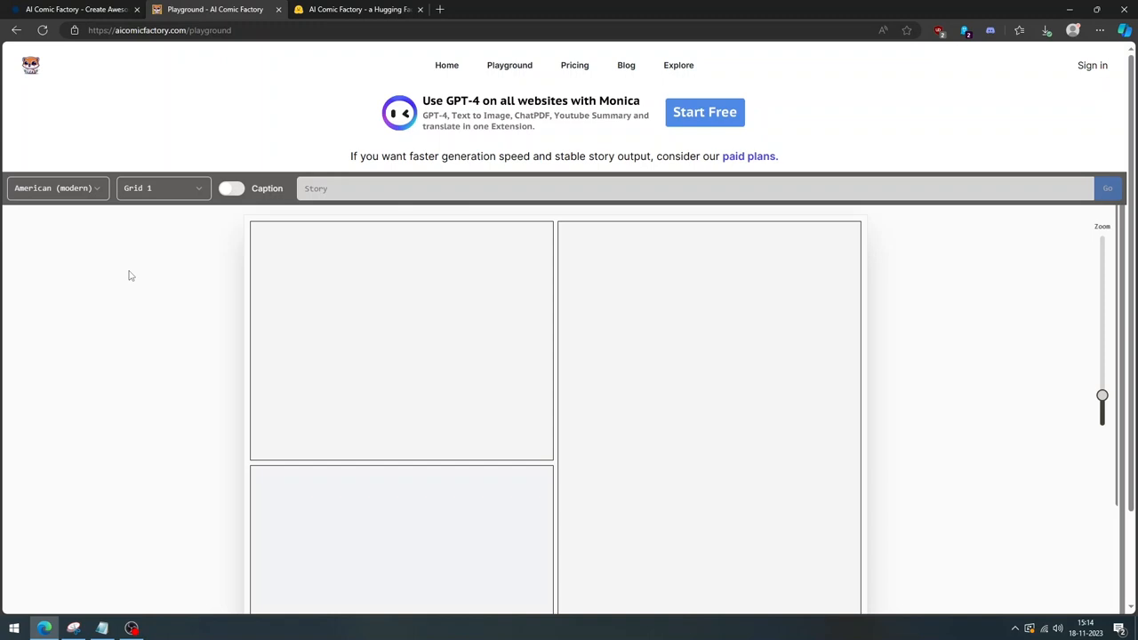
pyautogui.moveTo(104, 208)
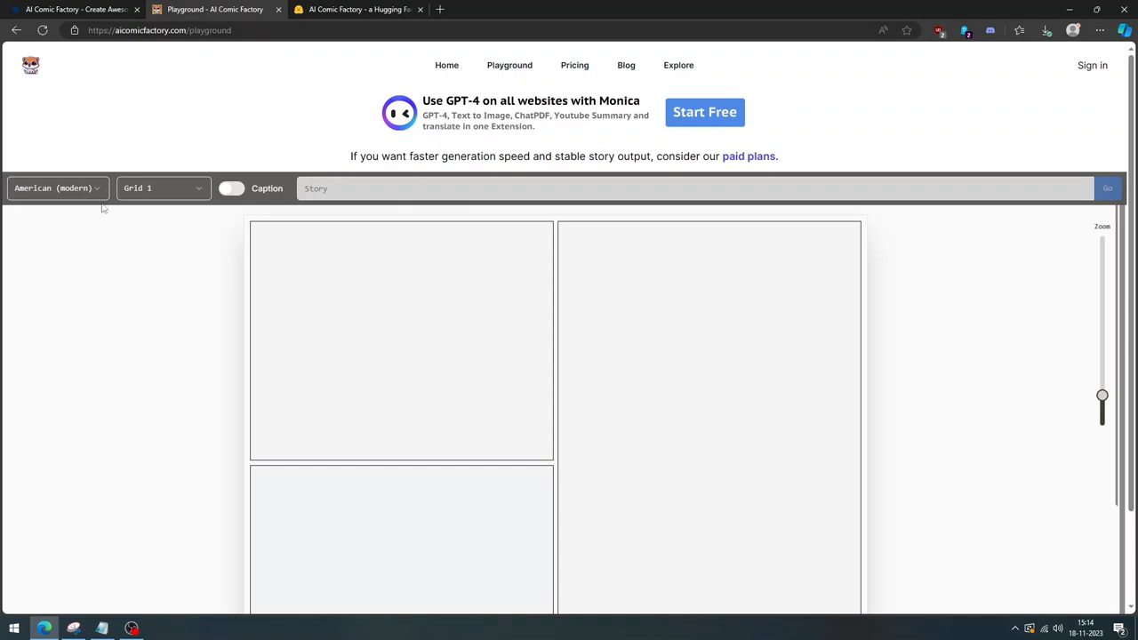
# Change the comic style from American (modern) to American (1950).
pyautogui.click(56, 188)
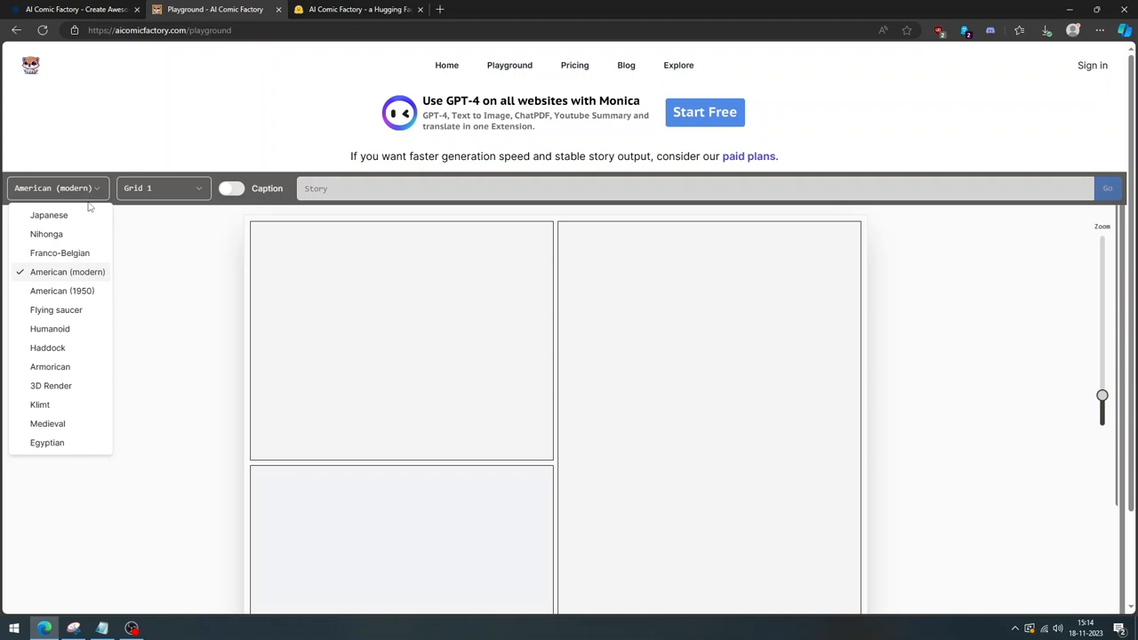
pyautogui.moveTo(56, 310)
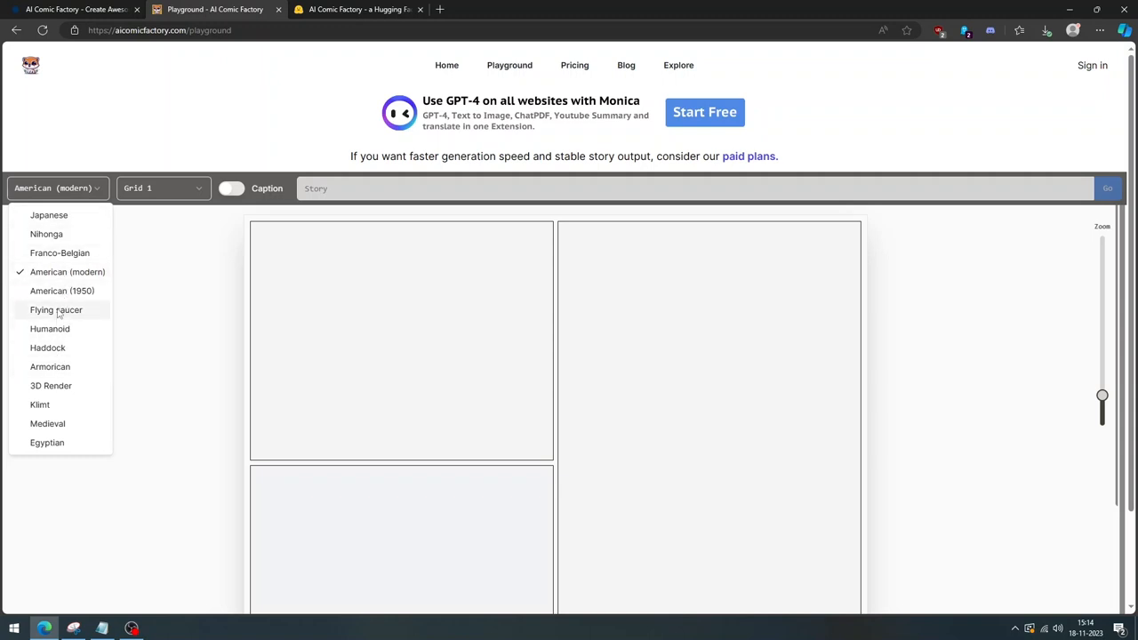
pyautogui.moveTo(56, 386)
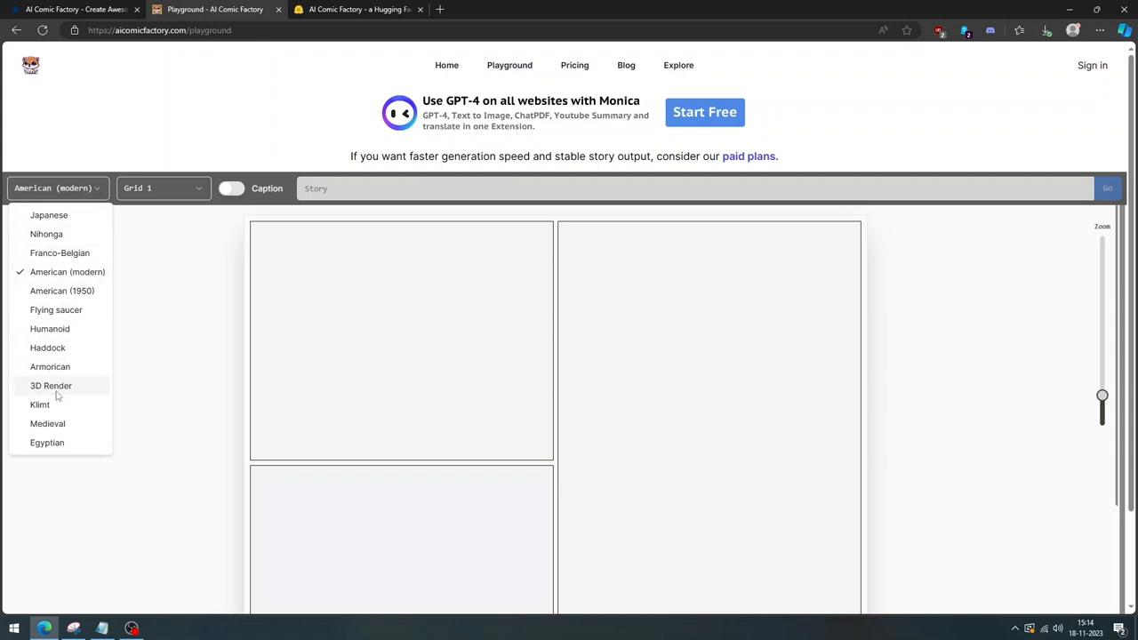
pyautogui.moveTo(56, 309)
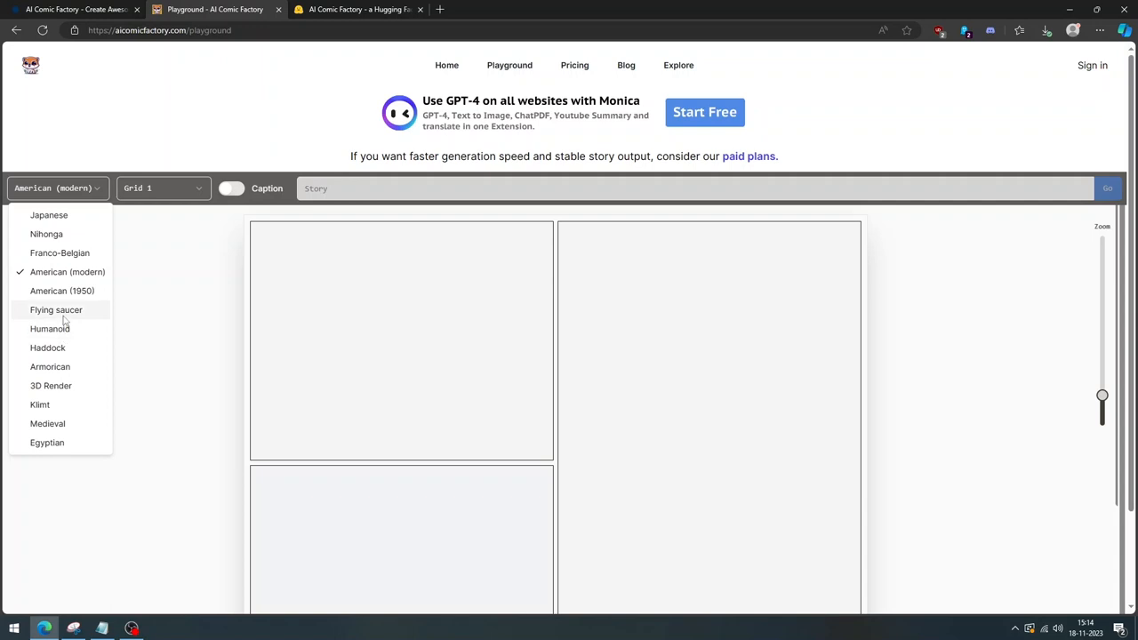
pyautogui.moveTo(67, 272)
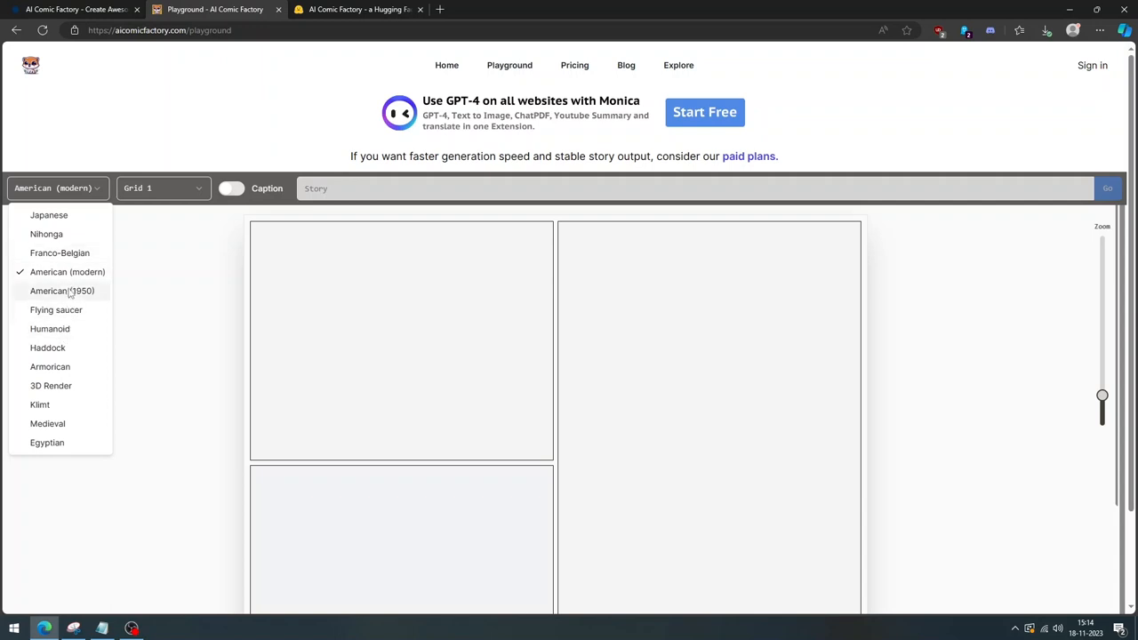
pyautogui.click(62, 291)
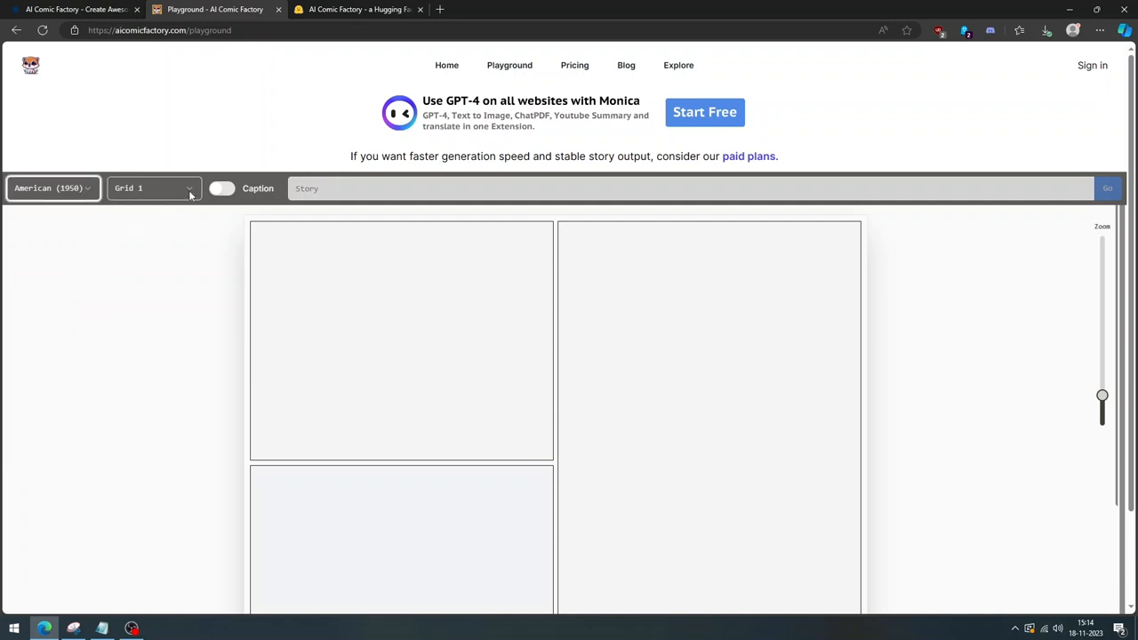
# Switch the page layout to Grid 2.
pyautogui.click(153, 188)
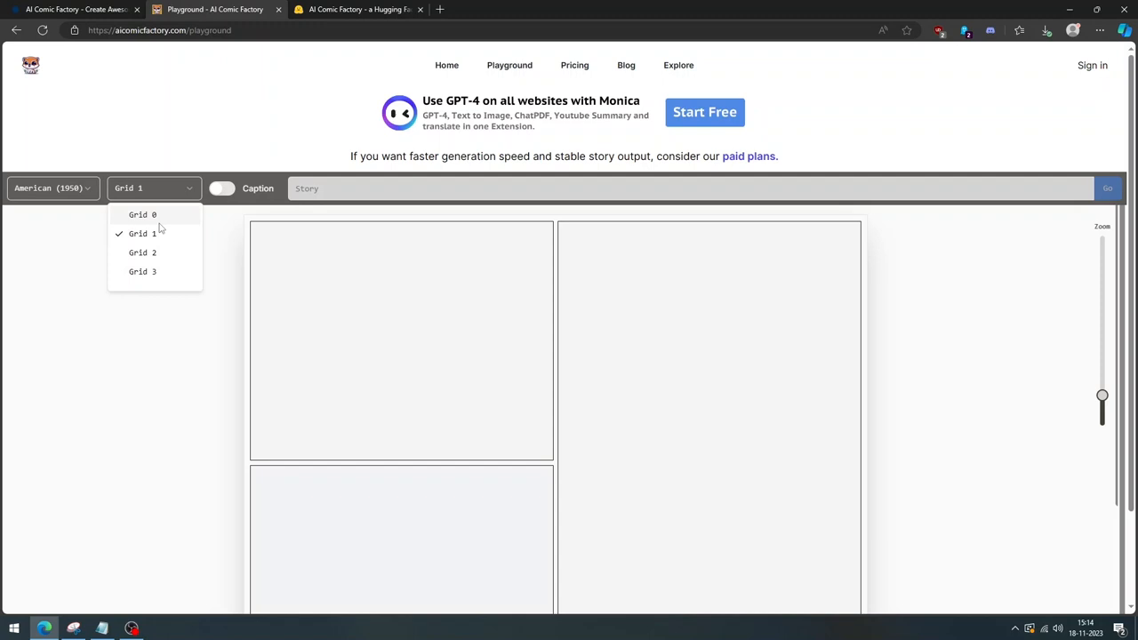
pyautogui.click(142, 252)
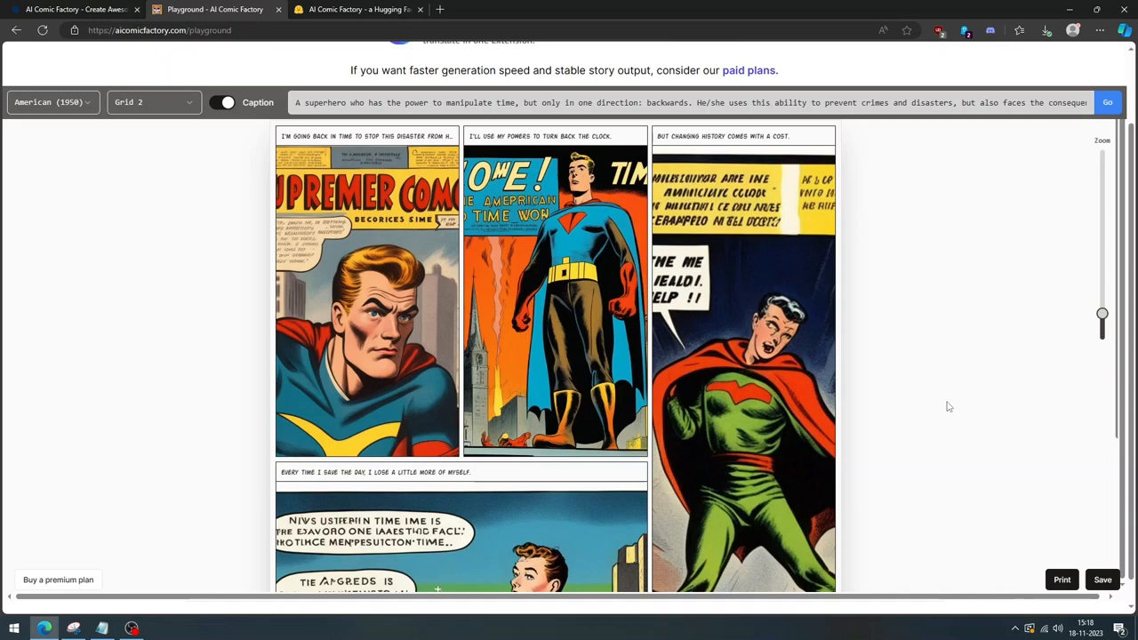
# Review the comic, switch its layout to Grid 0, and go to the Hugging Face tab.
pyautogui.scroll(-3)
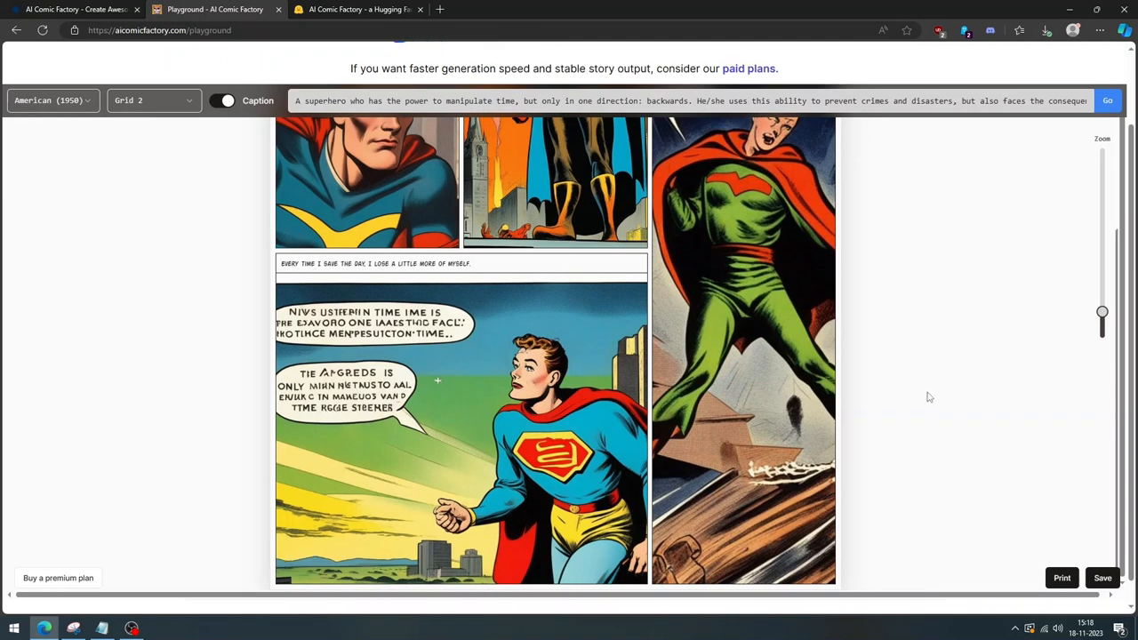
pyautogui.scroll(-3)
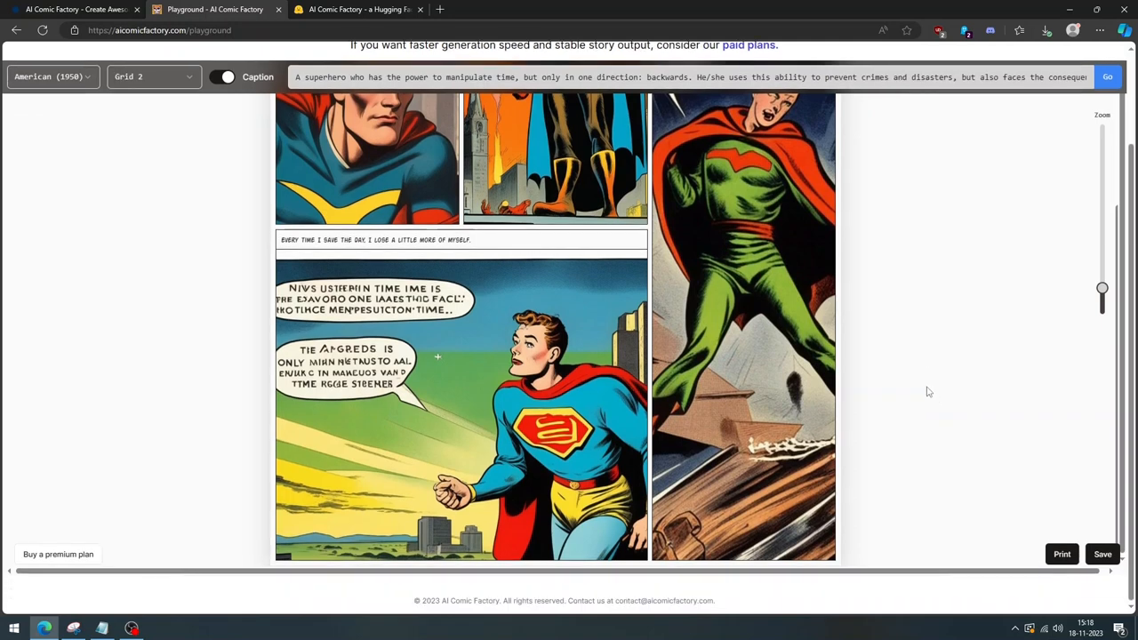
pyautogui.moveTo(910, 429)
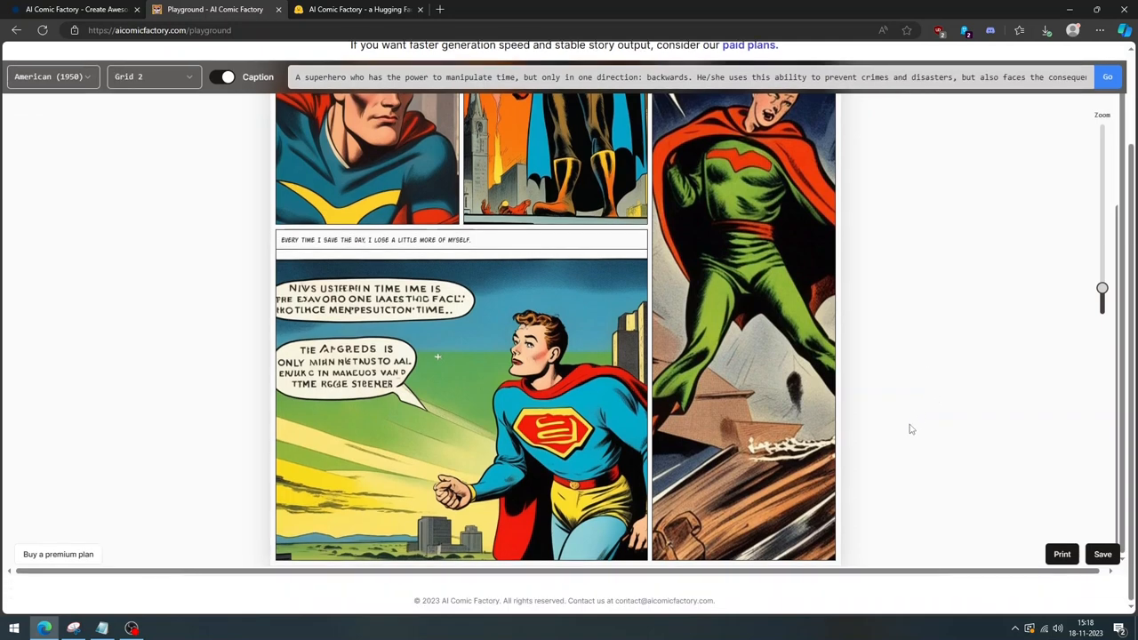
pyautogui.moveTo(895, 444)
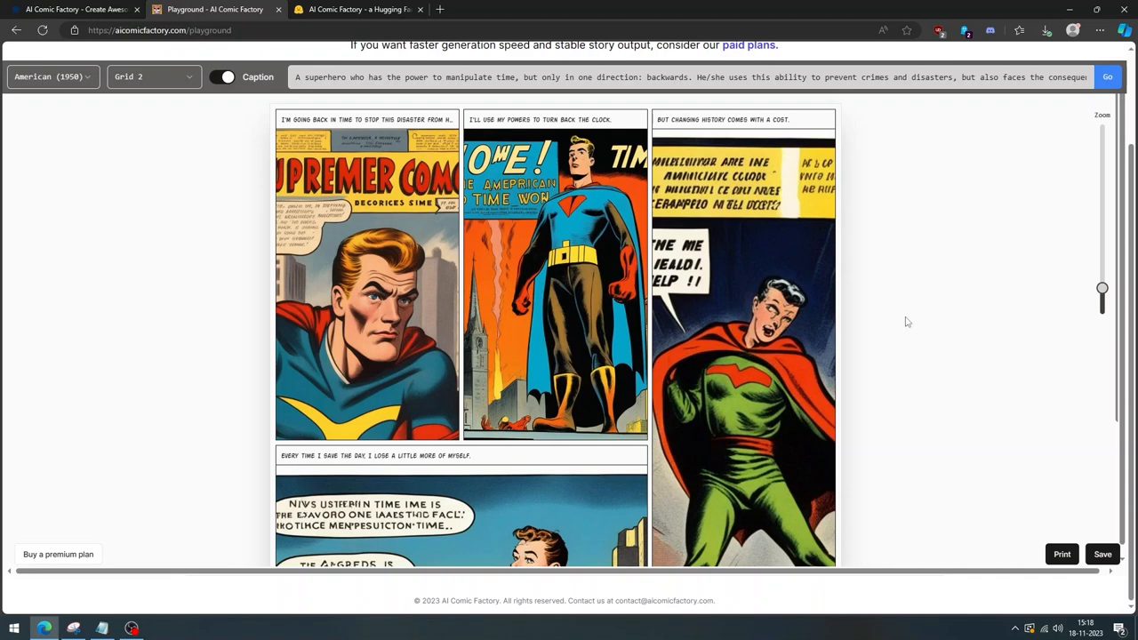
pyautogui.moveTo(185, 116)
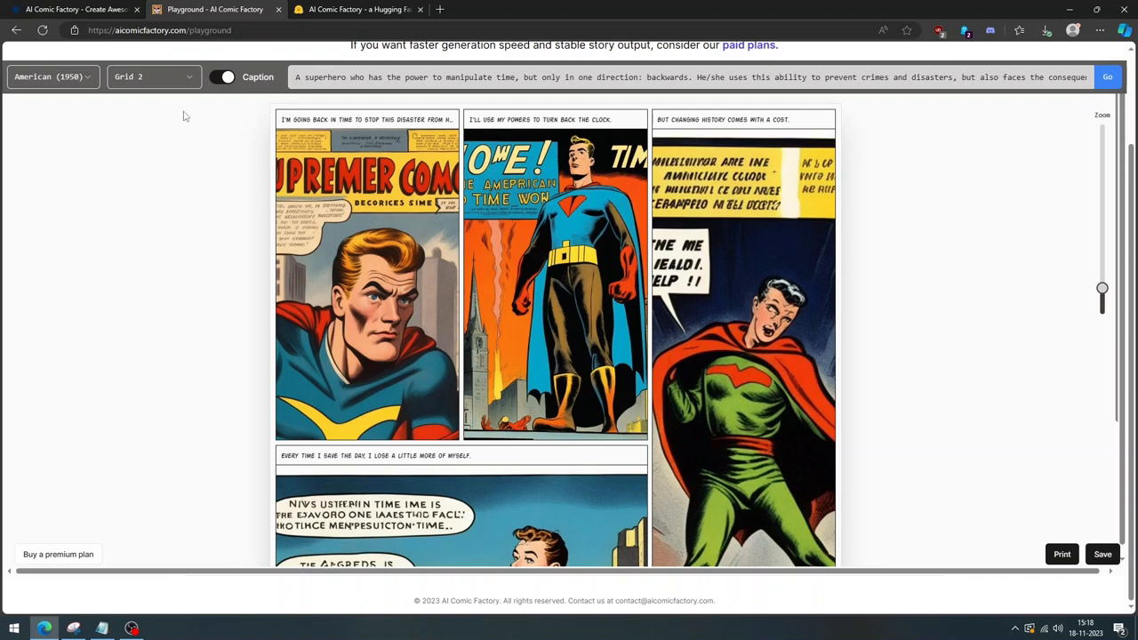
pyautogui.click(151, 76)
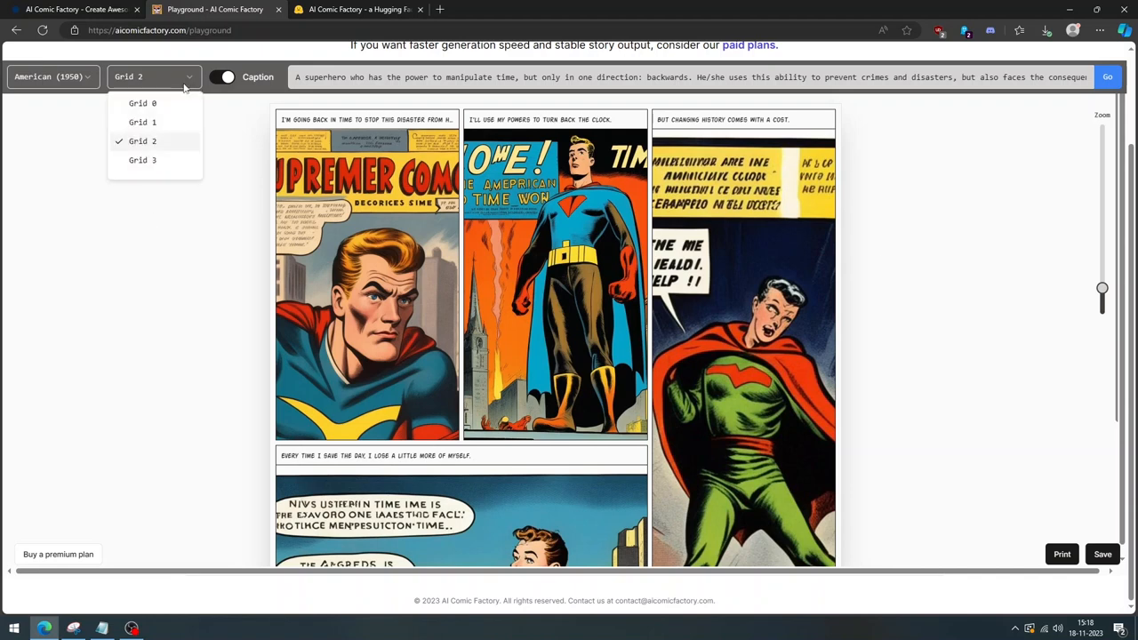
pyautogui.moveTo(163, 122)
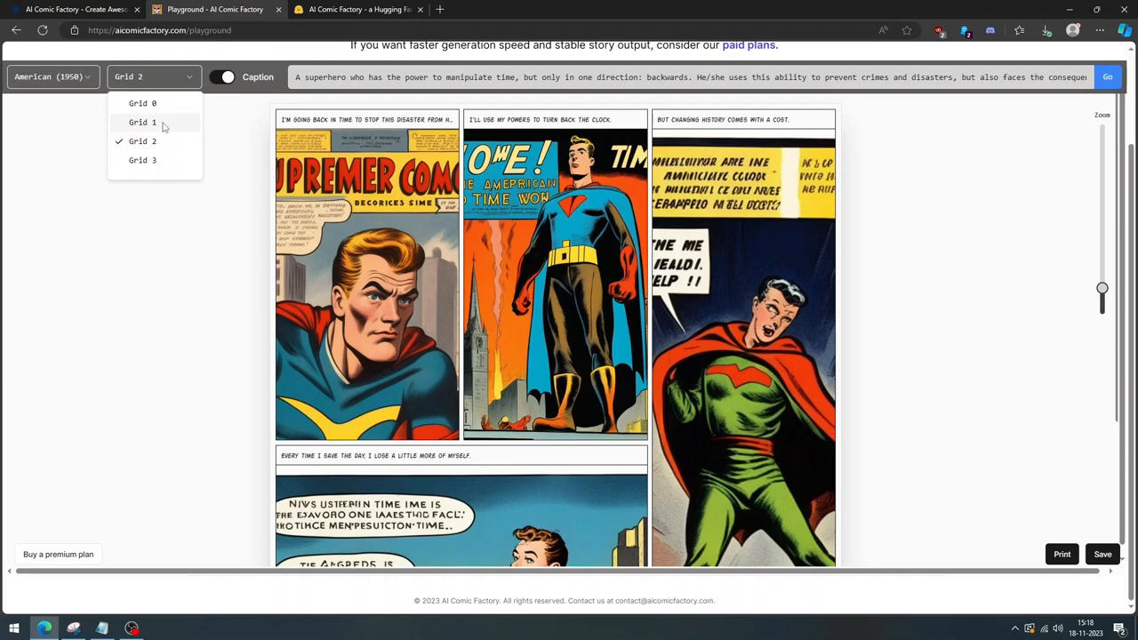
pyautogui.click(142, 103)
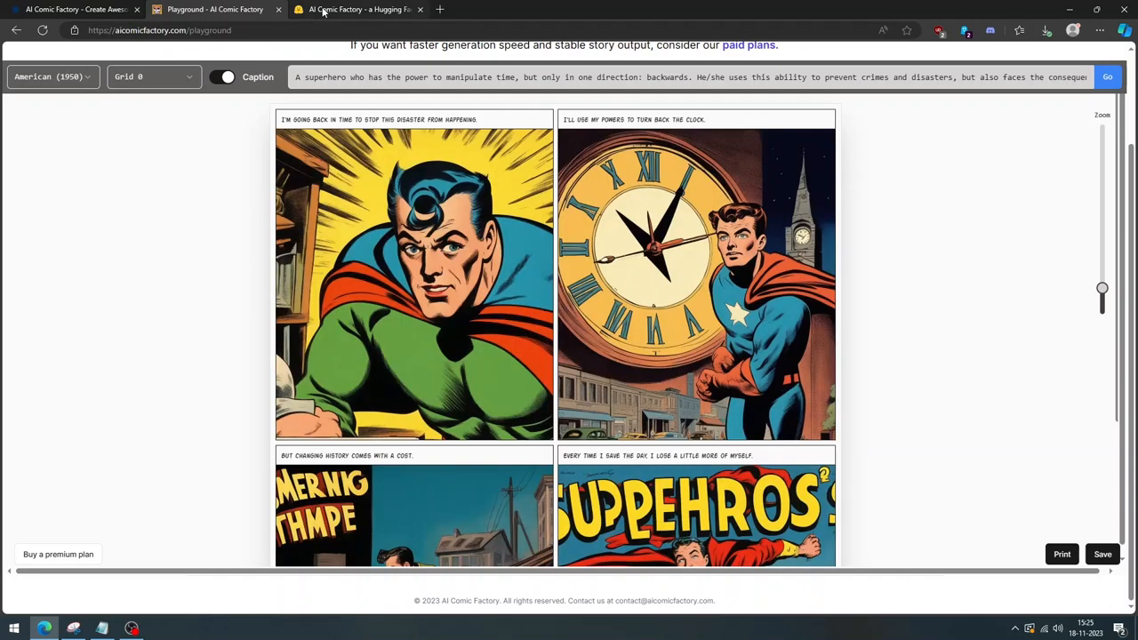
pyautogui.click(356, 9)
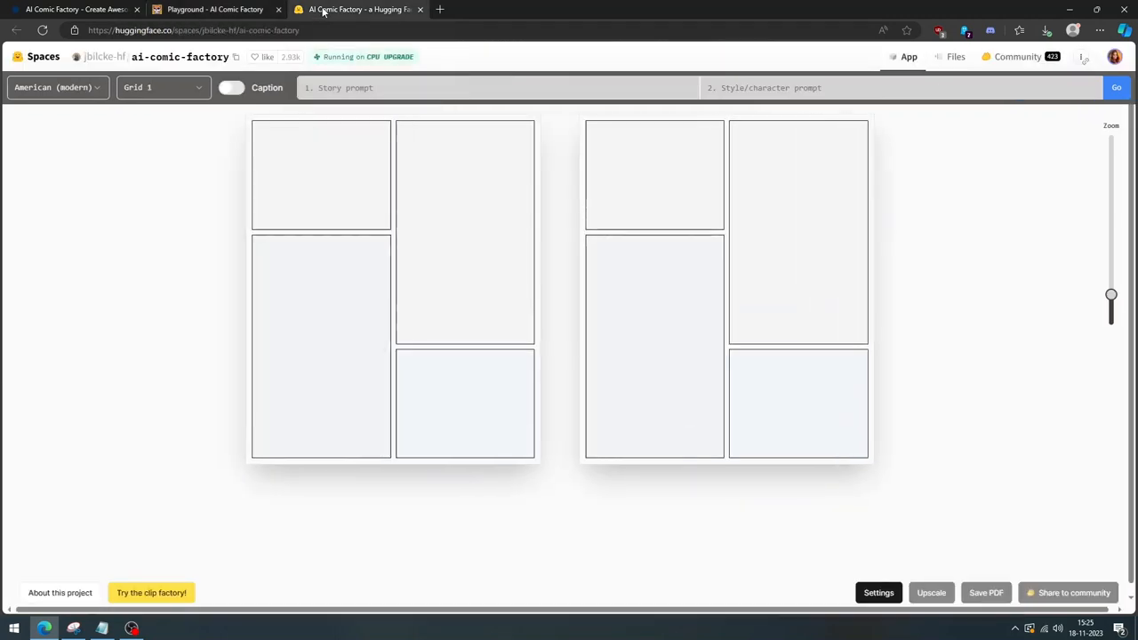